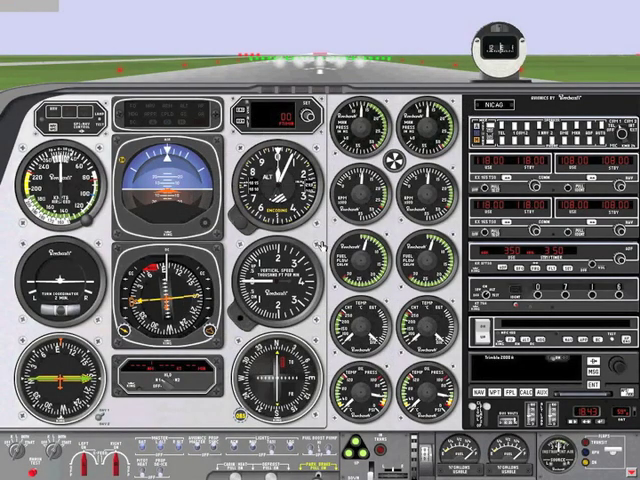
# Step: Bring up the ELITE simulator options menu over the instrument panel
pyautogui.rightClick(290, 230)
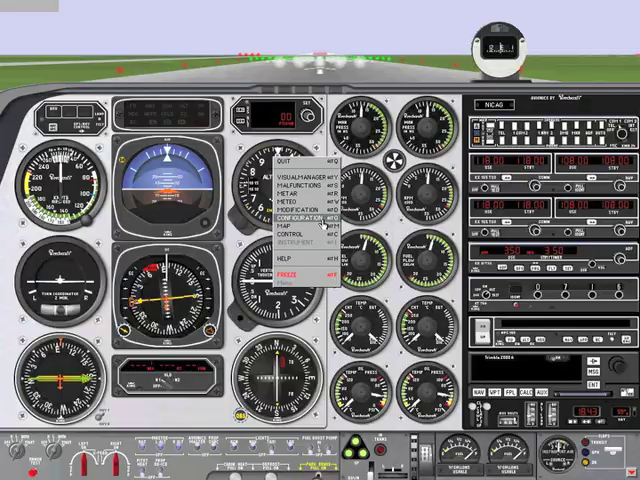
# Step: Enter Configuration and choose the electronic HSI as the Baron's heading indicator
pyautogui.click(292, 212)
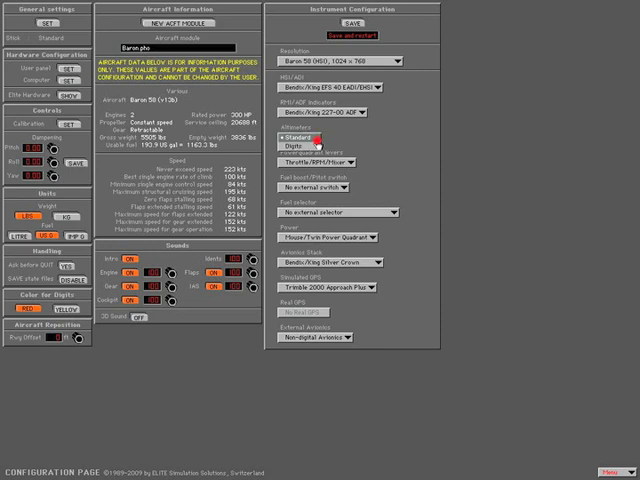
pyautogui.click(300, 158)
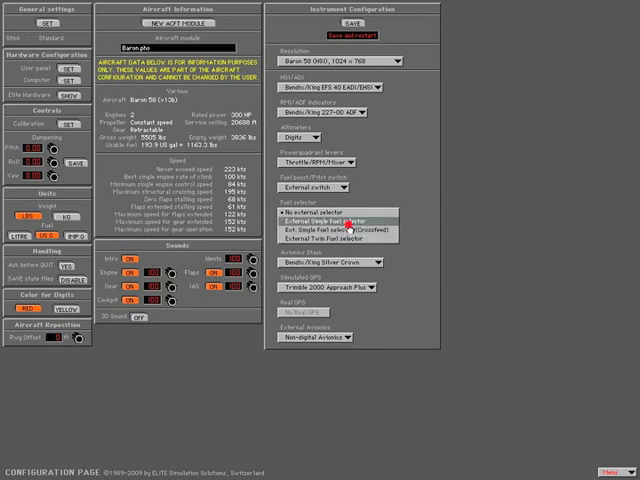
# Step: Choose the External Single Fuel selector for the fuel selector configuration
pyautogui.click(320, 222)
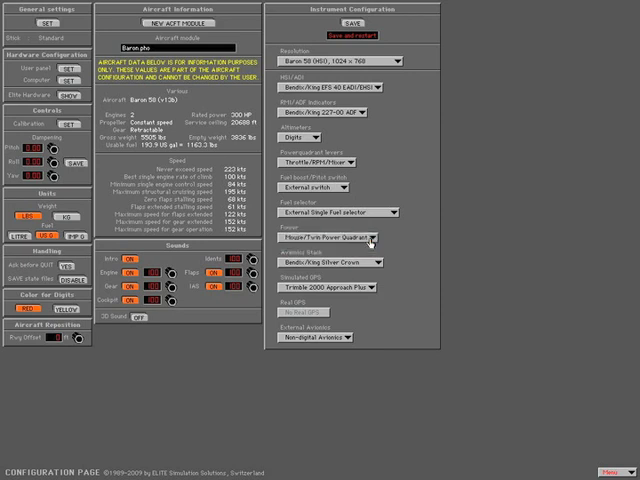
pyautogui.moveTo(376, 266)
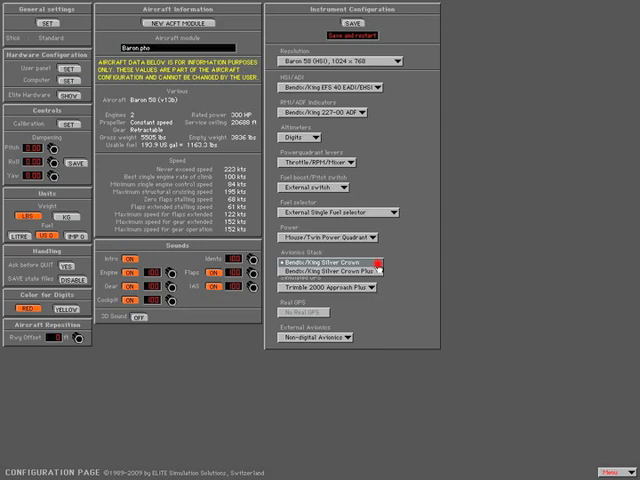
# Step: Choose Bendix/King Silver Crown Plus as the avionics stack
pyautogui.click(330, 276)
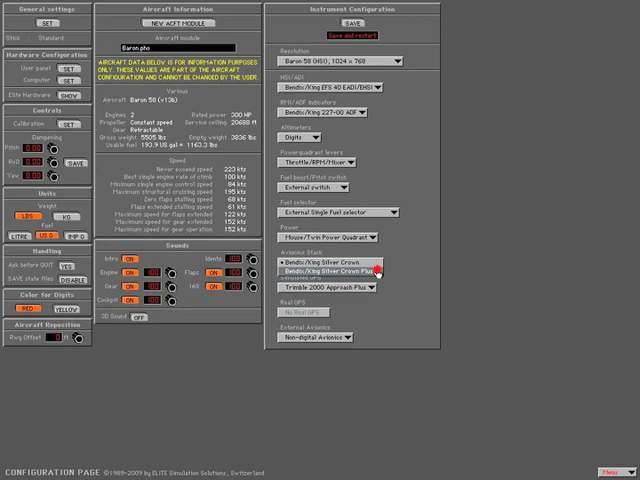
pyautogui.click(330, 272)
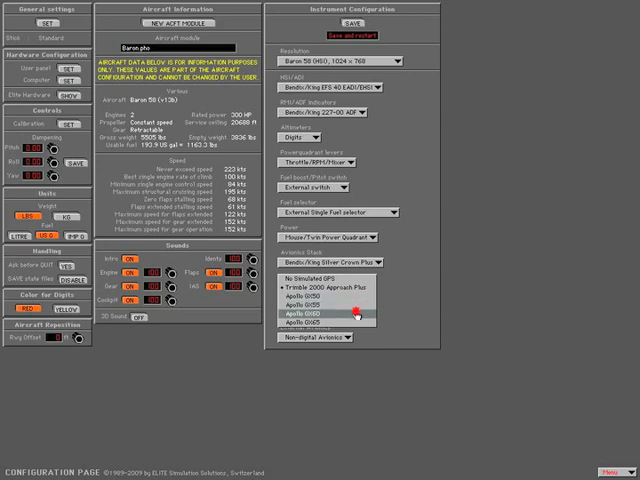
# Step: Choose the Apollo GX65 as the installed GPS receiver
pyautogui.click(314, 326)
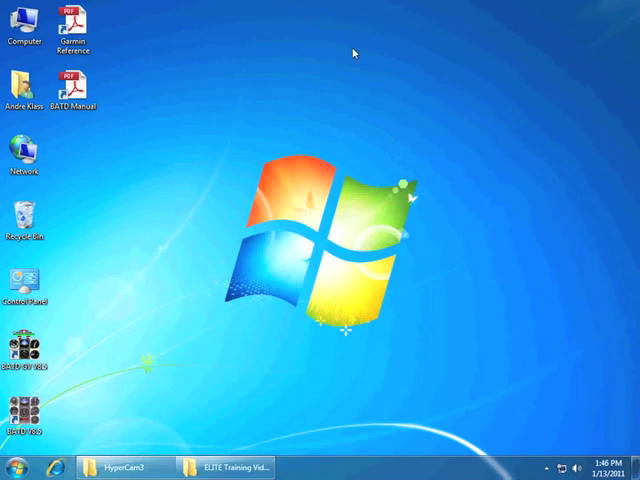
pyautogui.moveTo(52, 356)
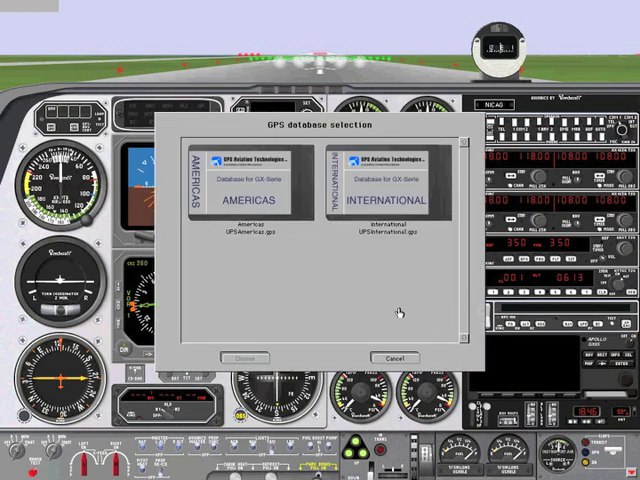
# Step: Select the AMERICAS GPS database so the Apollo GX65 comes up active in the stack
pyautogui.click(248, 190)
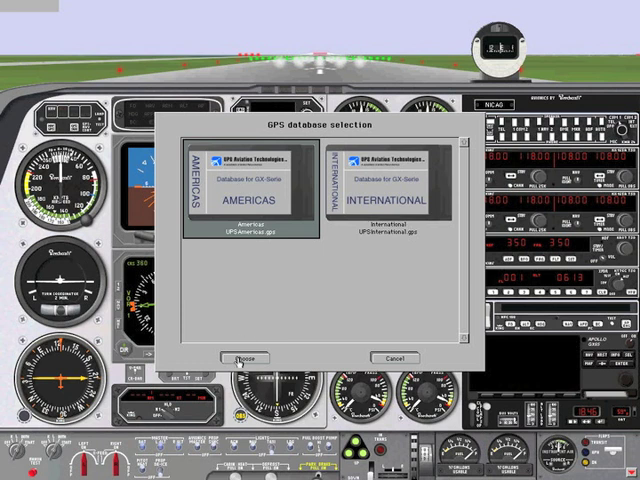
pyautogui.click(236, 358)
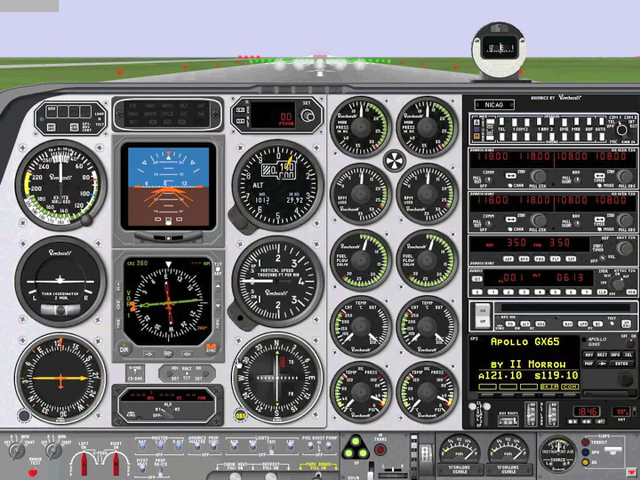